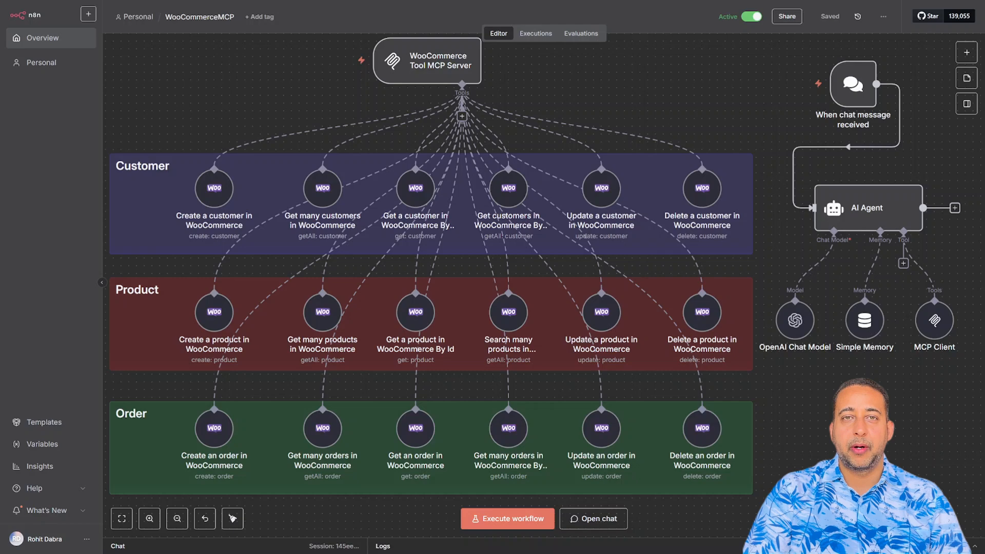
# - Chat with the AI agent to create the new customer, then ask 'How many customers do we have'
pyautogui.click(593, 519)
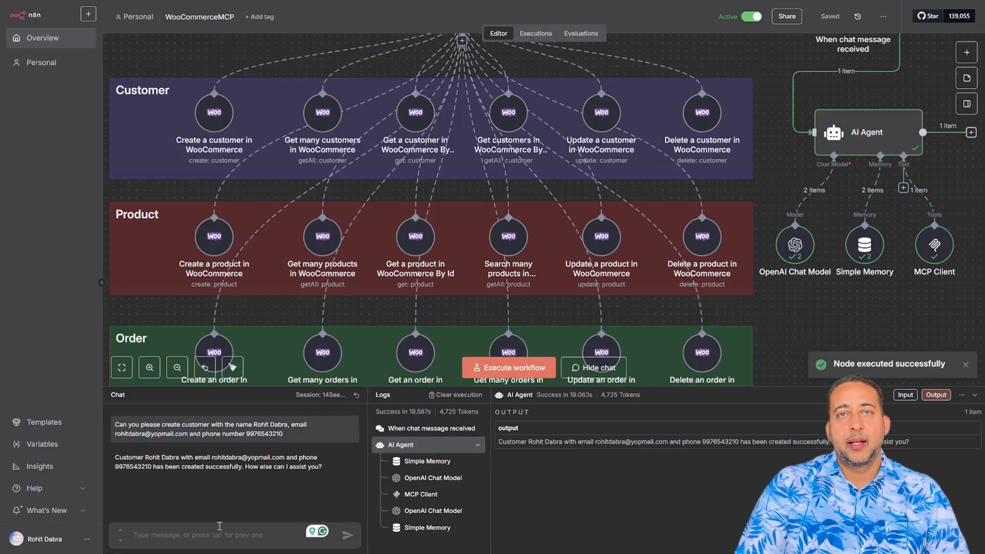
pyautogui.click(347, 534)
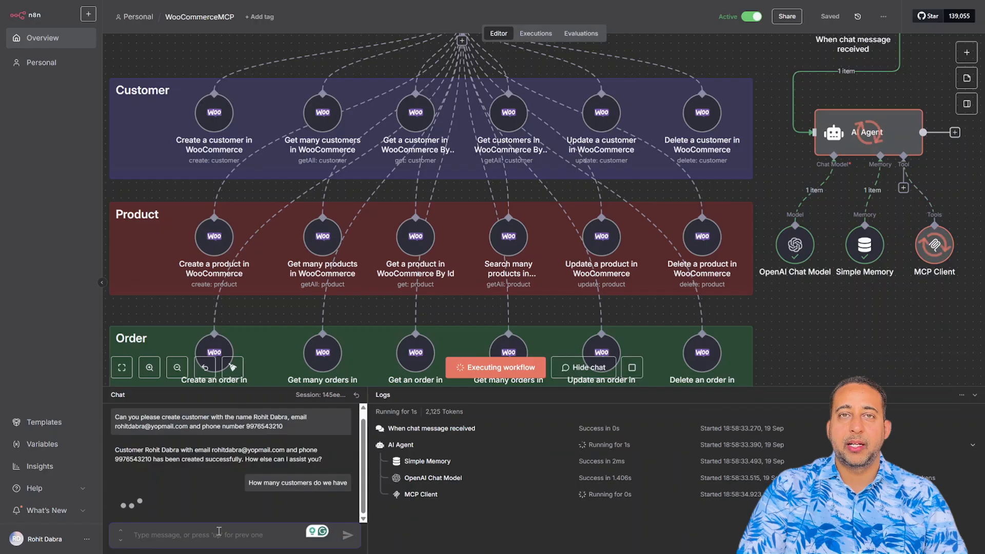